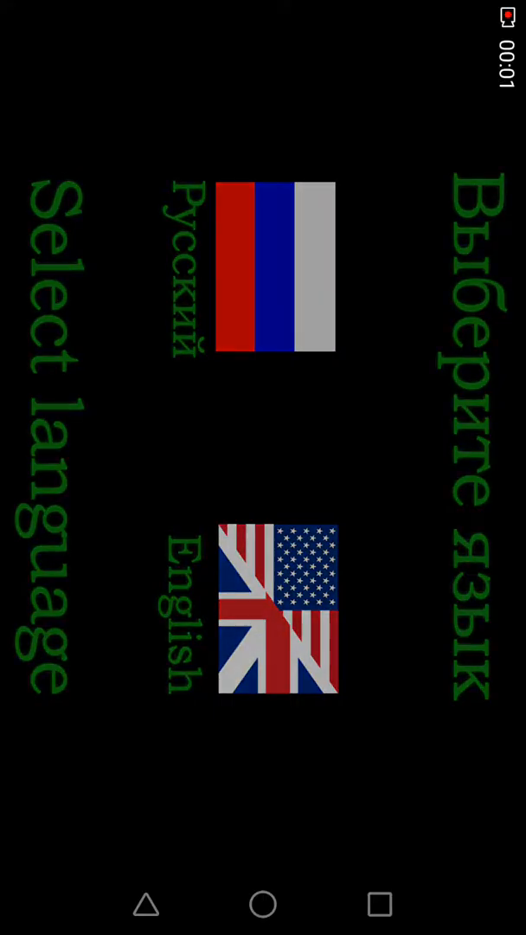
# Step: Pick English as the language and dismiss the horror warning to enter the cabin
pyautogui.click(277, 619)
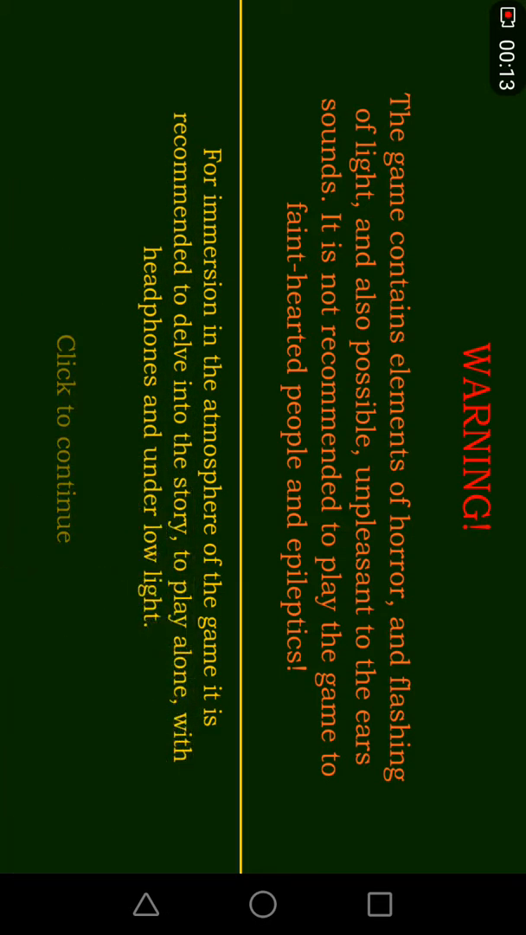
pyautogui.click(67, 424)
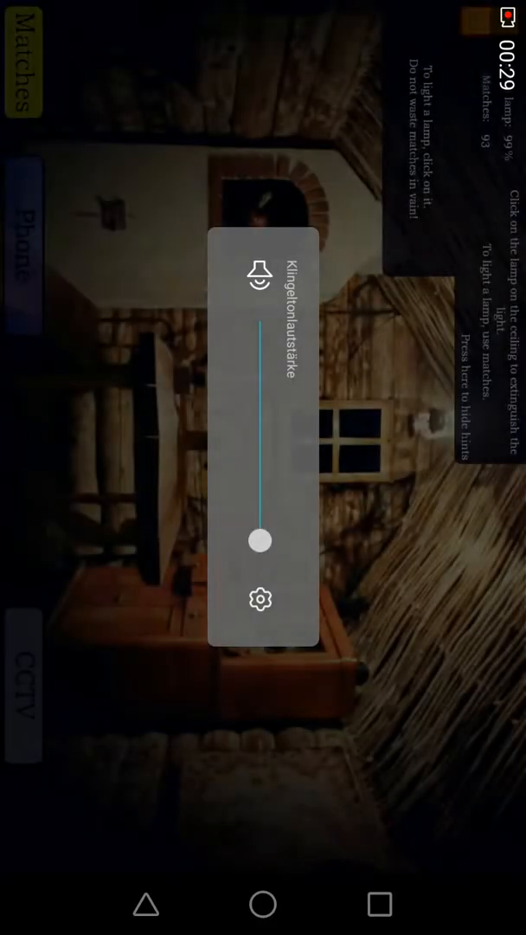
# Step: Silence the ringer and show the in-game phone with its empty SMS list
pyautogui.moveTo(259, 540); pyautogui.dragTo(260, 332)
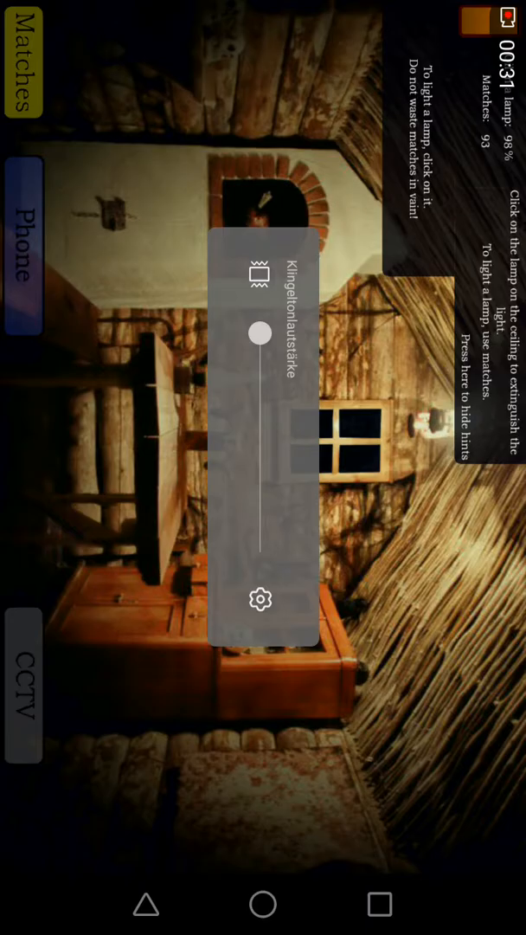
pyautogui.click(24, 696)
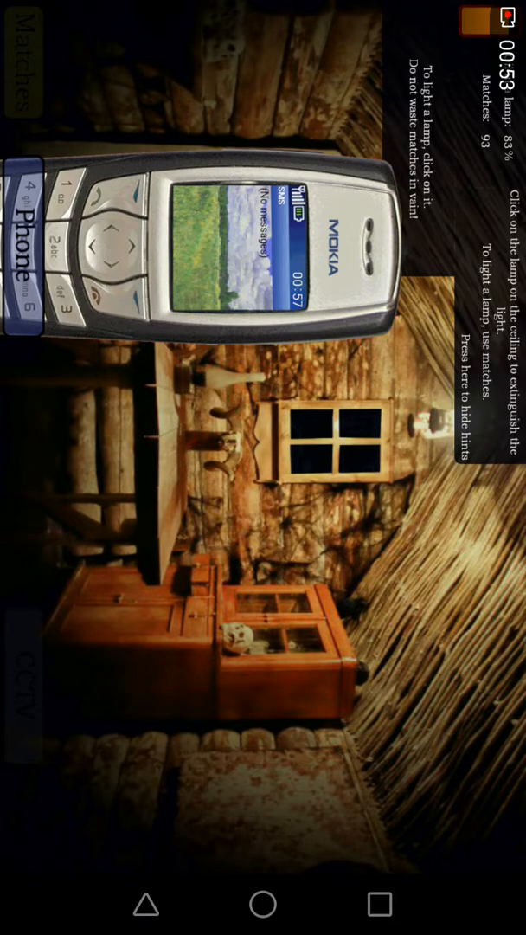
# Step: Close the phone and open CCTV on CAM1 Lawn of the gnomes
pyautogui.click(23, 252)
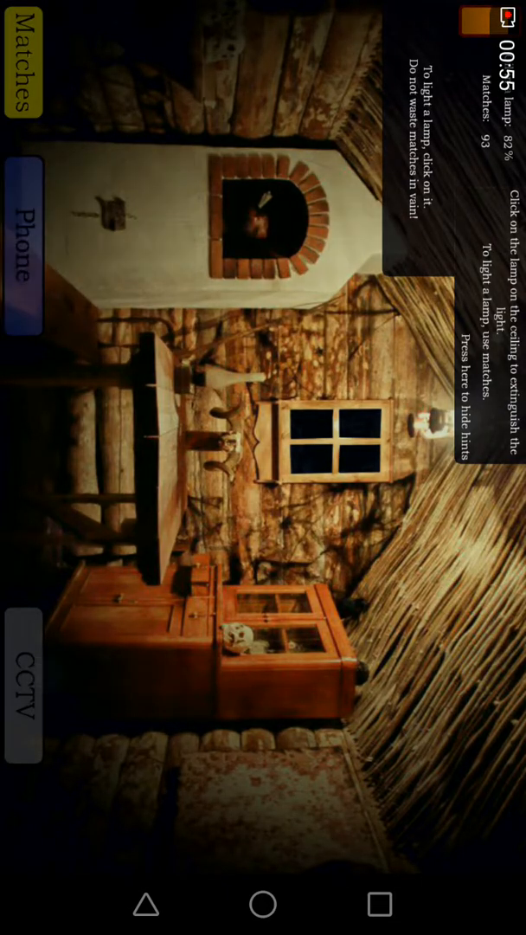
pyautogui.click(22, 683)
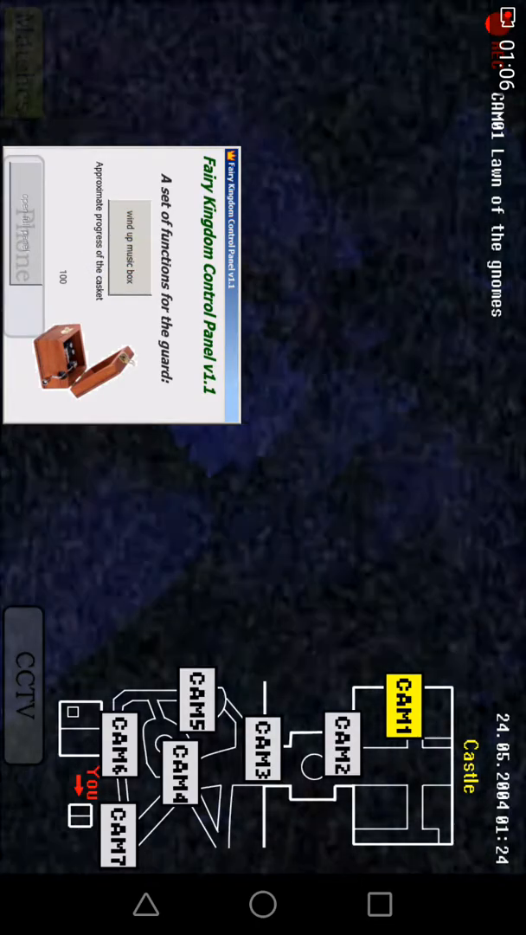
# Step: View CAM5 Royal Gazebo, then close the cameras to return to the cabin
pyautogui.click(199, 712)
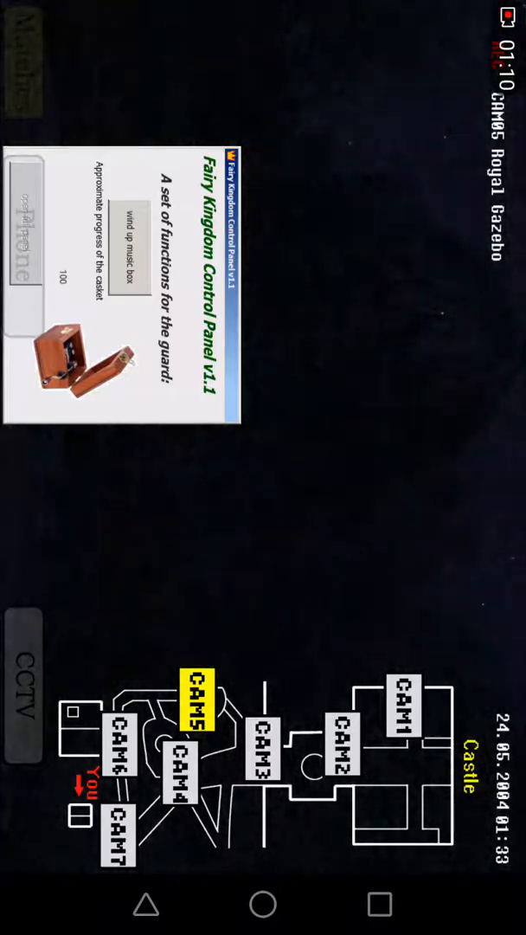
pyautogui.click(121, 749)
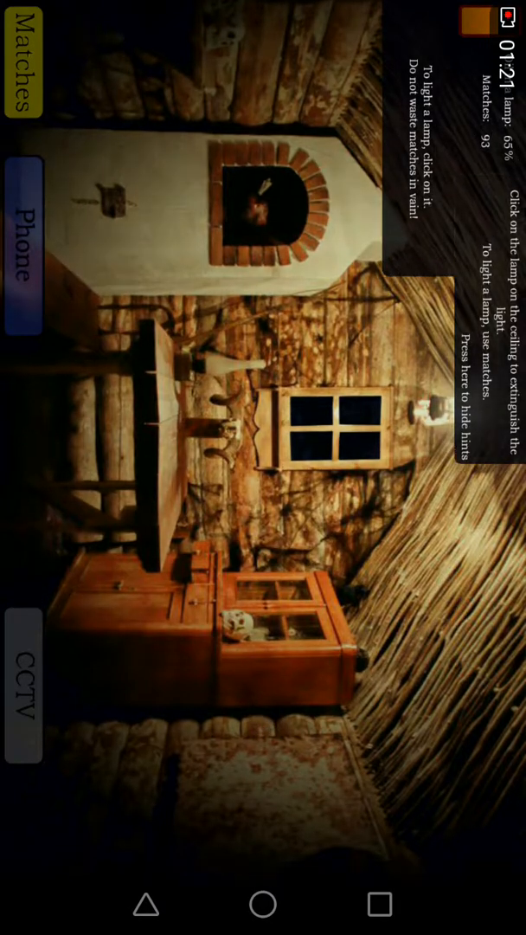
# Step: Take out and put away the matches, hide hints, and reopen CCTV on CAM1
pyautogui.click(28, 60)
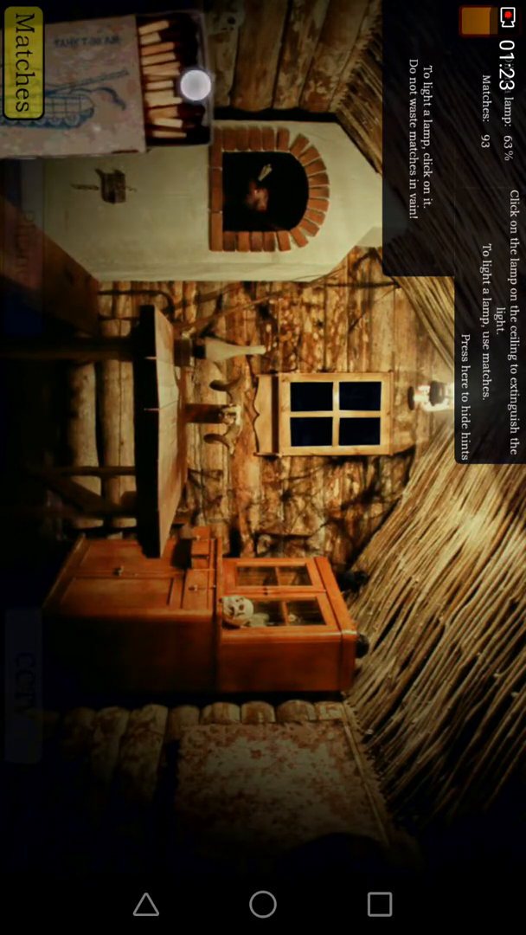
pyautogui.click(480, 389)
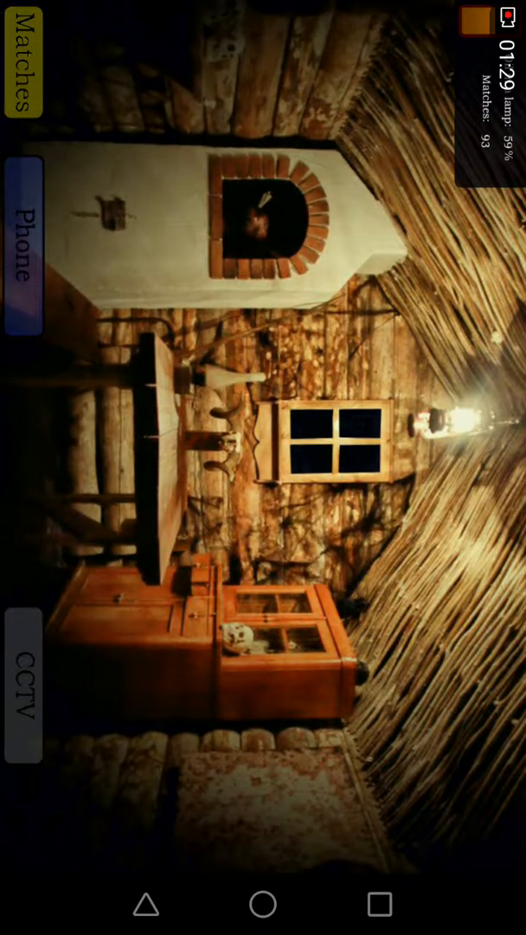
pyautogui.click(22, 245)
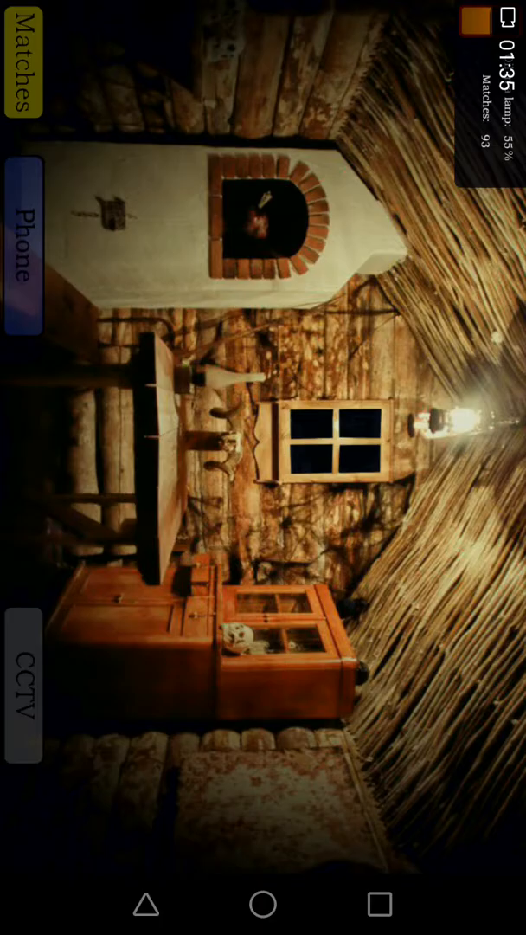
pyautogui.click(22, 684)
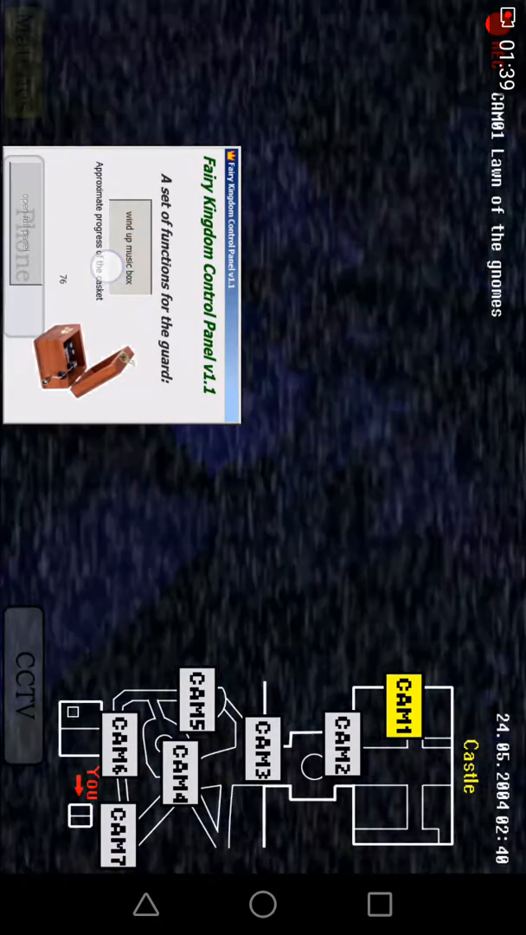
# Step: Wind the music box, cycle through CAM4, CAM1 and CAM2, then exit to the cabin
pyautogui.click(196, 711)
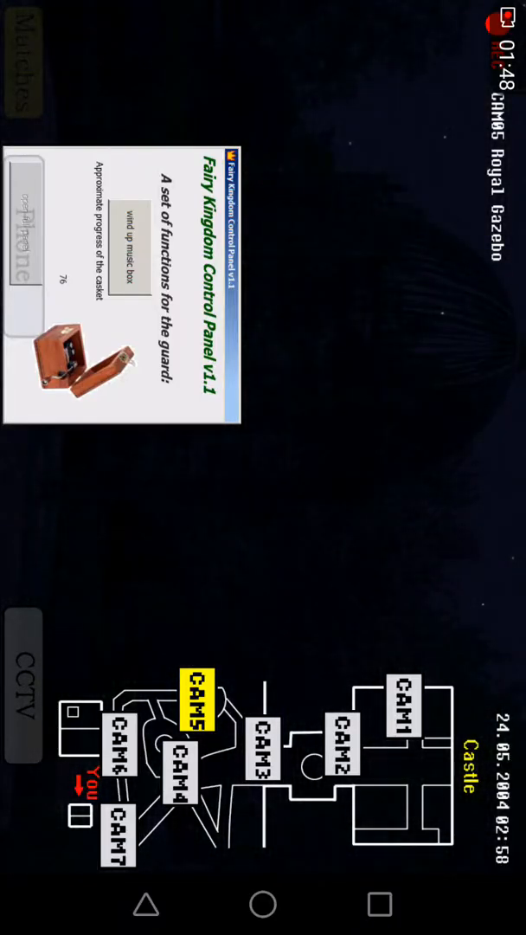
pyautogui.click(184, 782)
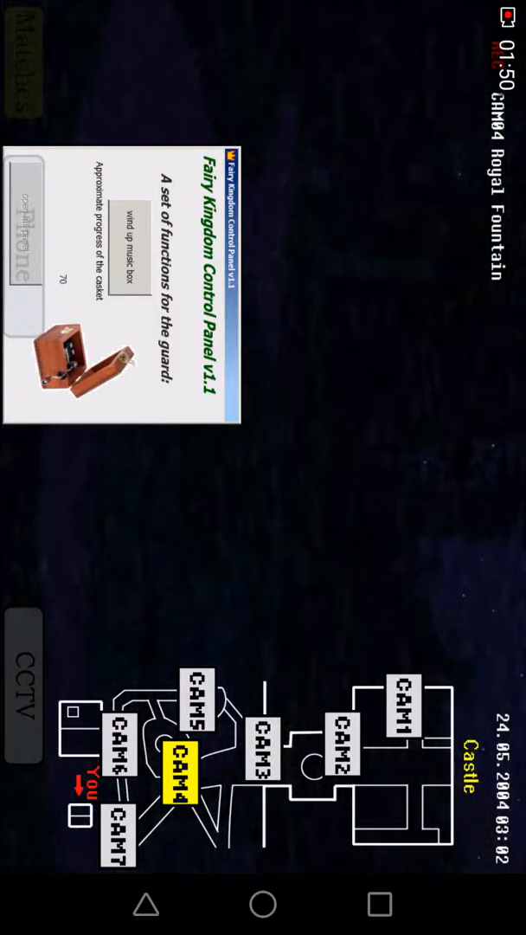
pyautogui.click(117, 835)
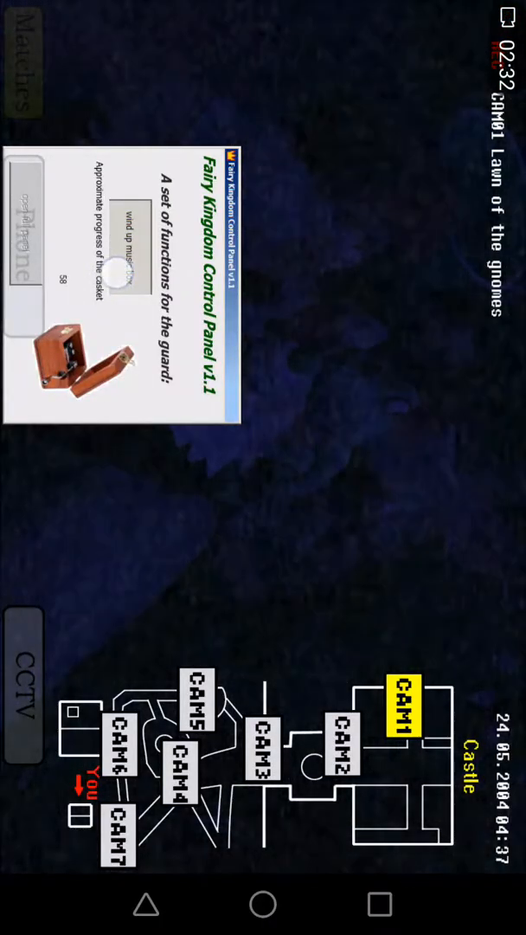
pyautogui.click(347, 758)
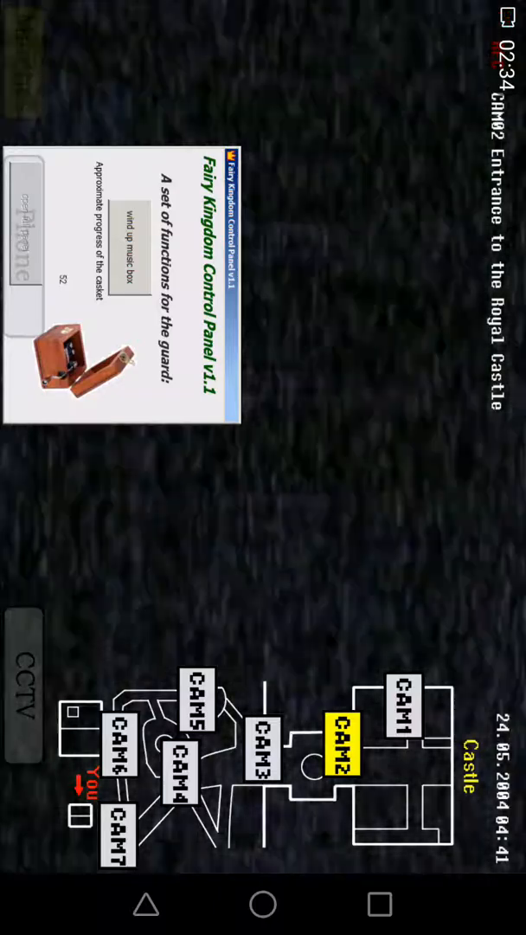
pyautogui.click(112, 833)
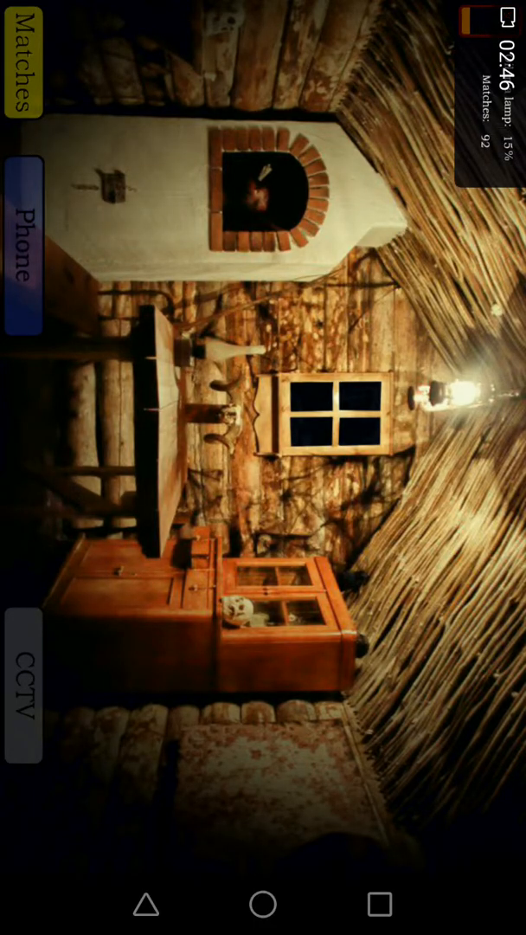
# Step: Reopen the camera feeds and switch to CAM6 Chief servant's House
pyautogui.click(24, 683)
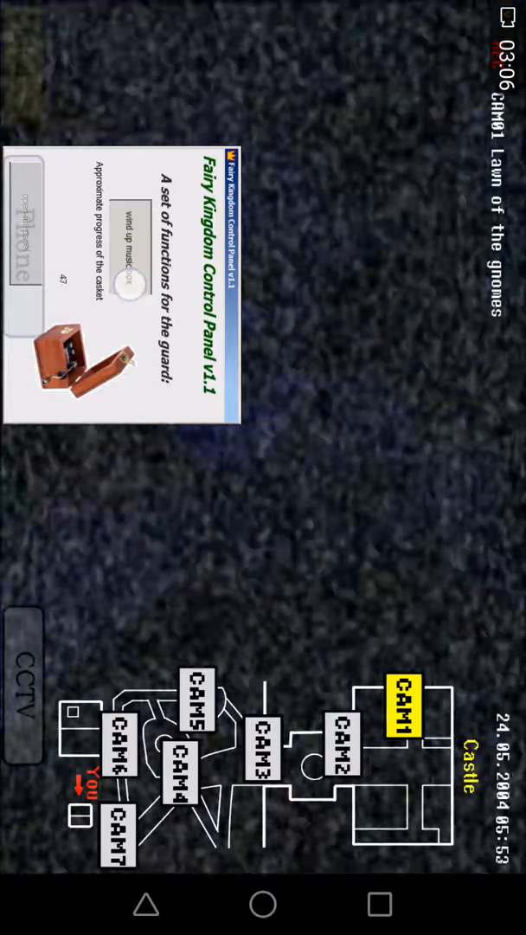
pyautogui.click(122, 753)
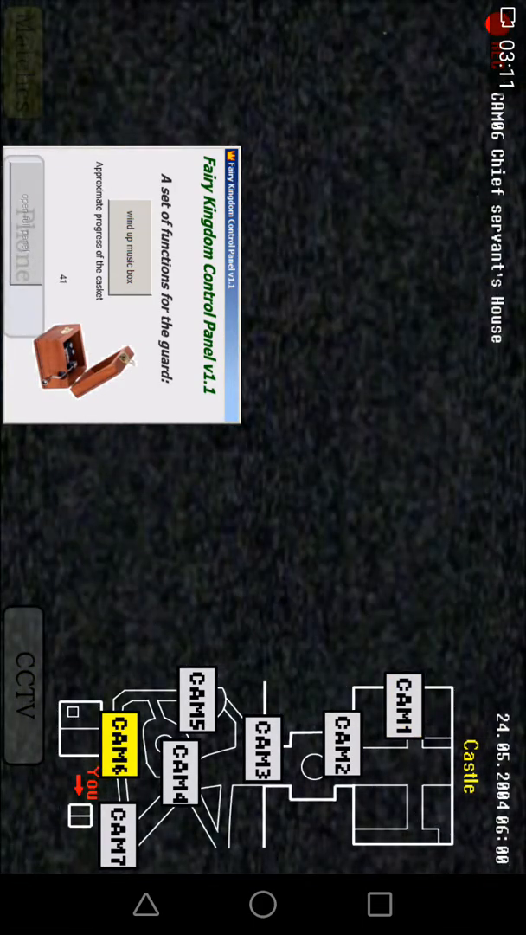